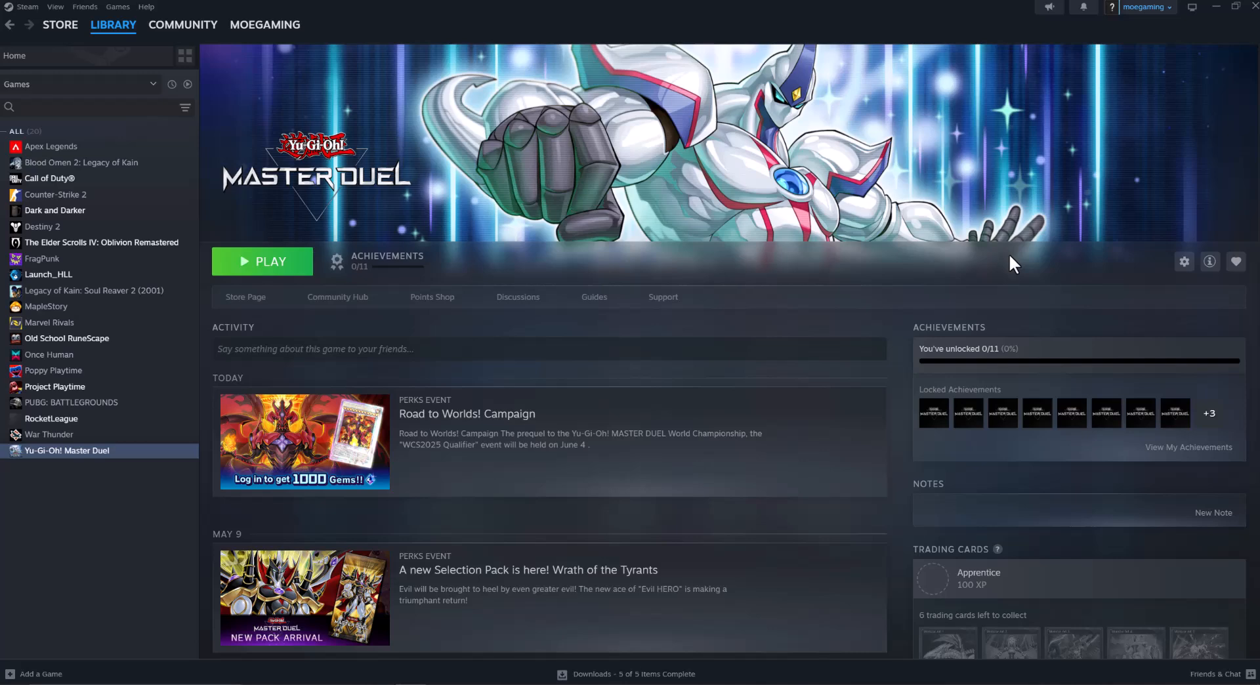
{"action": "mouse_move", "coordinate": [870, 269]}
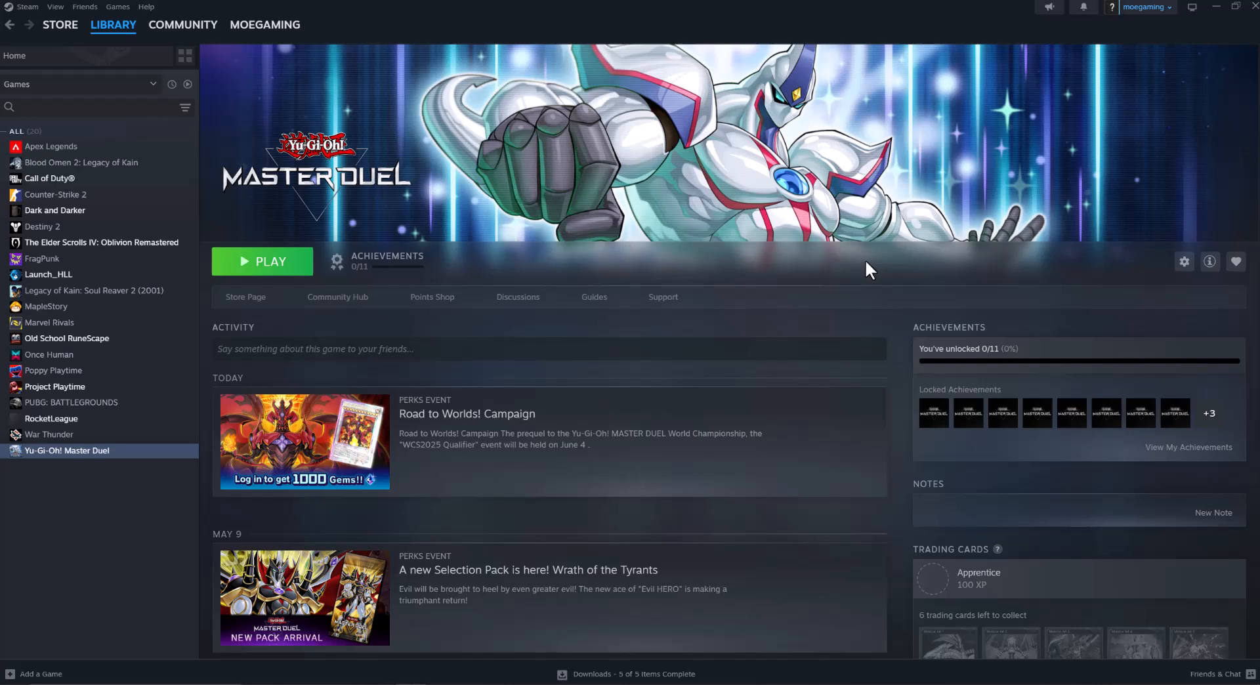
{"action": "mouse_move", "coordinate": [282, 395]}
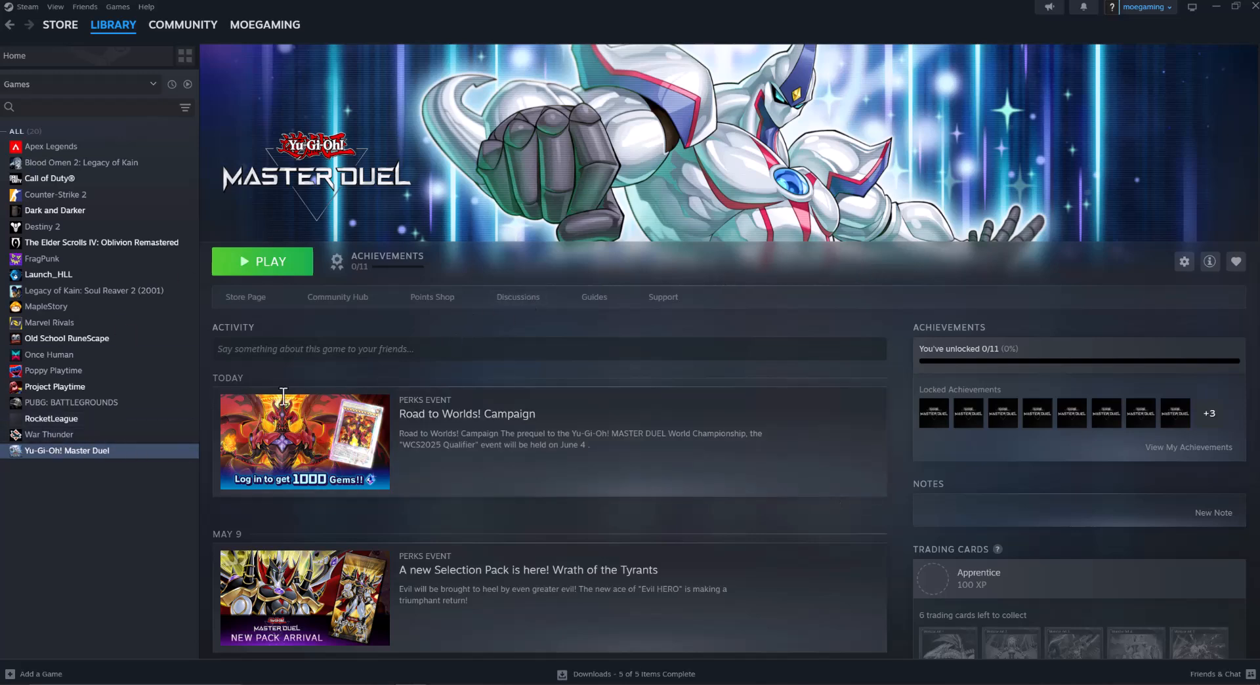
Open Steam Properties for Yu-Gi-Oh! Master Duel.
{"action": "right_click", "coordinate": [68, 450]}
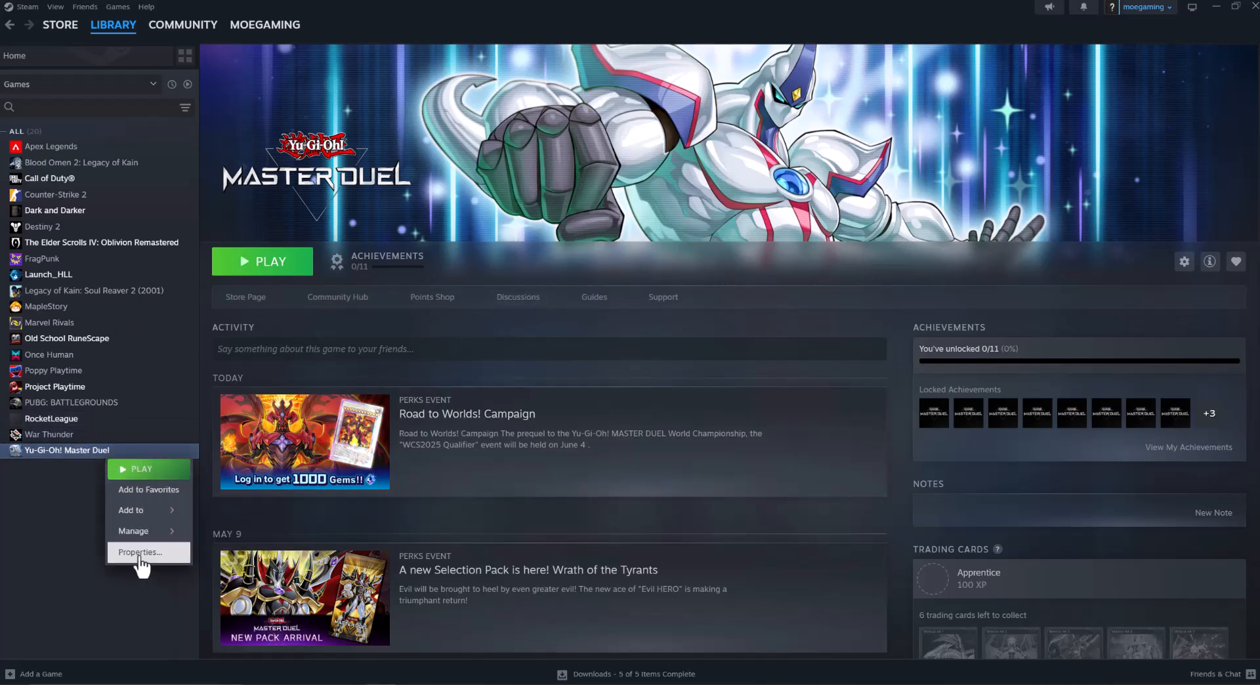
{"action": "left_click", "coordinate": [139, 551]}
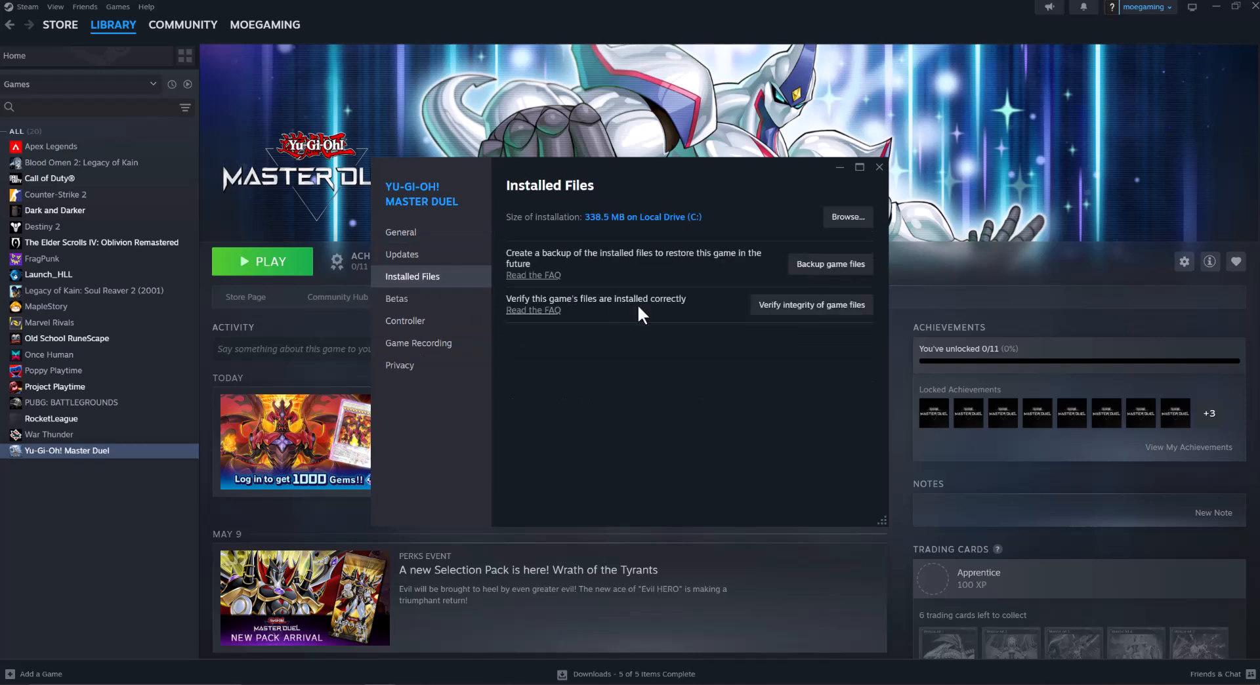
{"action": "mouse_move", "coordinate": [811, 304]}
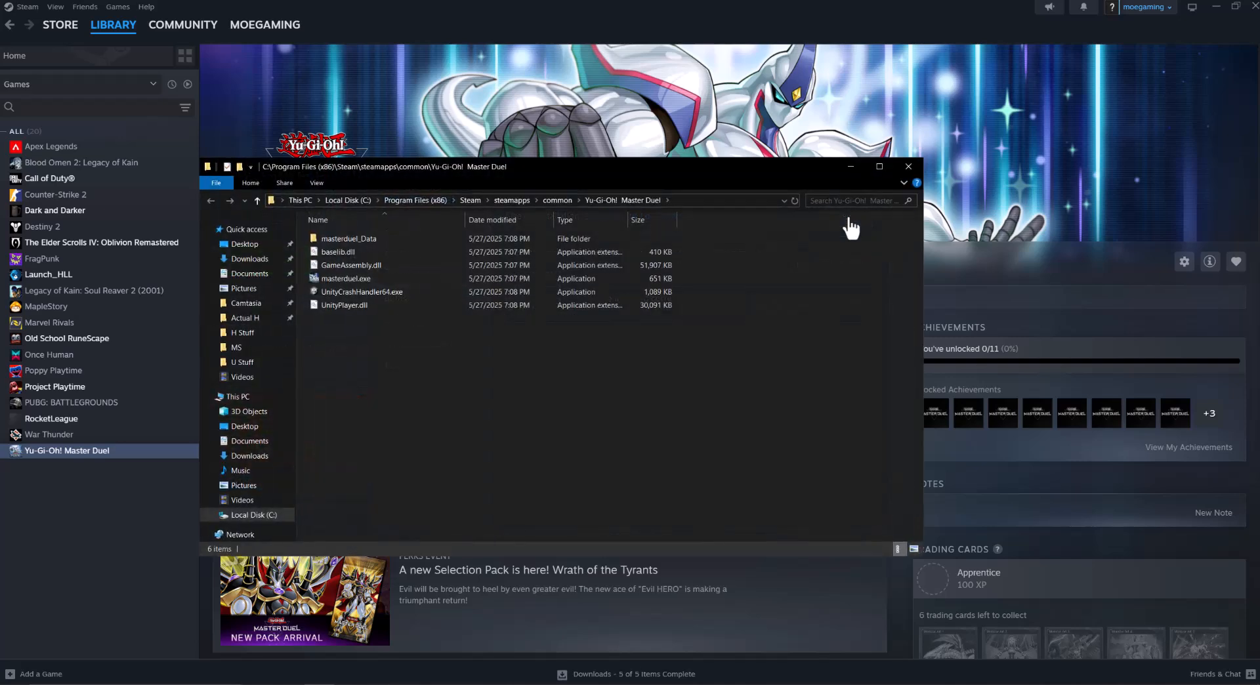
Set masterduel.exe to run as administrator in Compatibility, then close the properties window.
{"action": "left_click", "coordinate": [346, 278]}
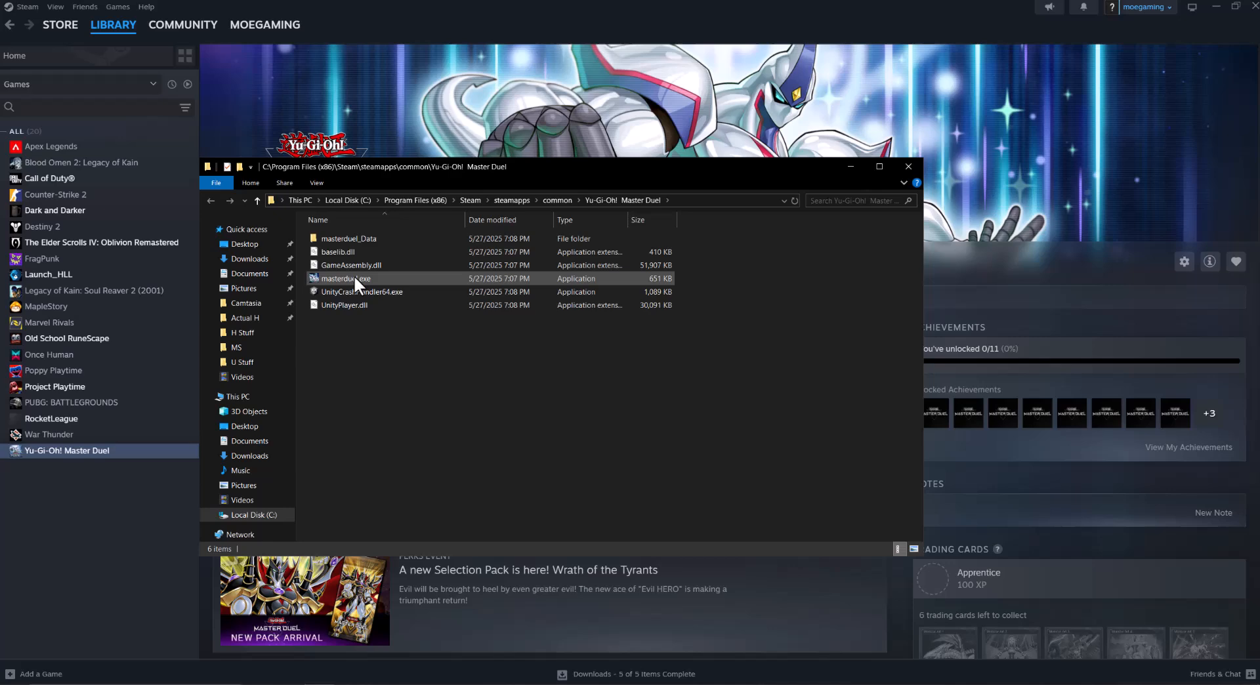
{"action": "mouse_move", "coordinate": [350, 279]}
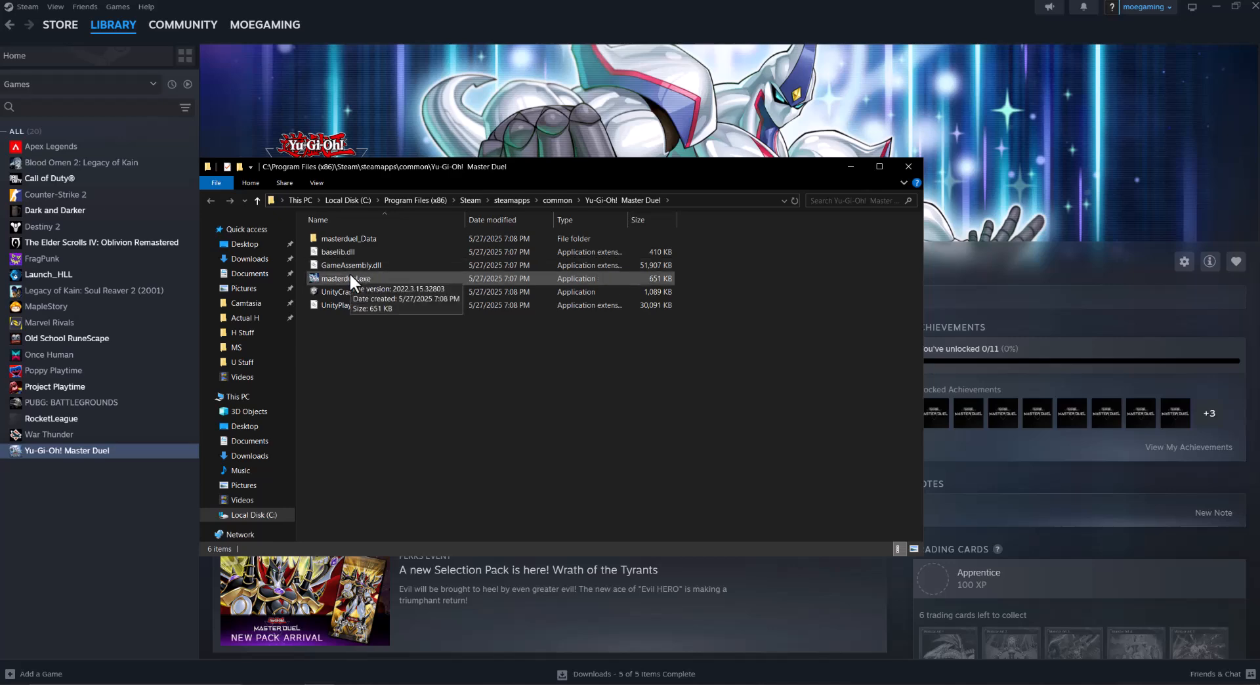
{"action": "right_click", "coordinate": [336, 277]}
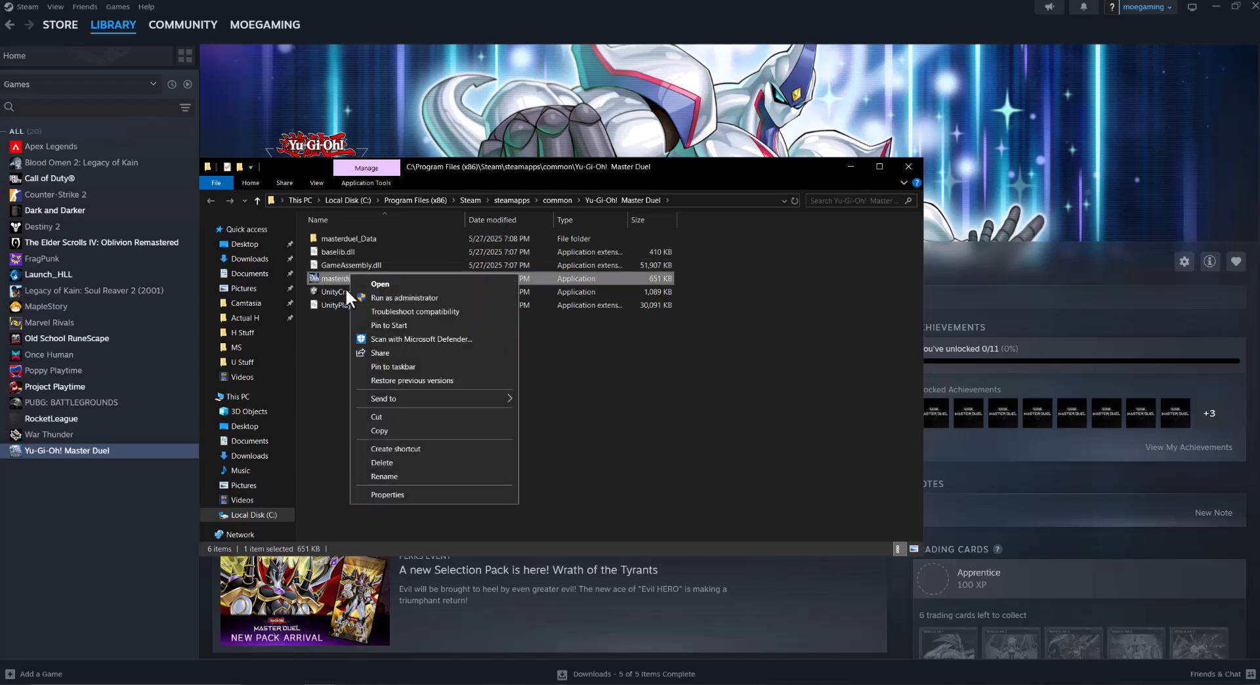
{"action": "left_click", "coordinate": [386, 494]}
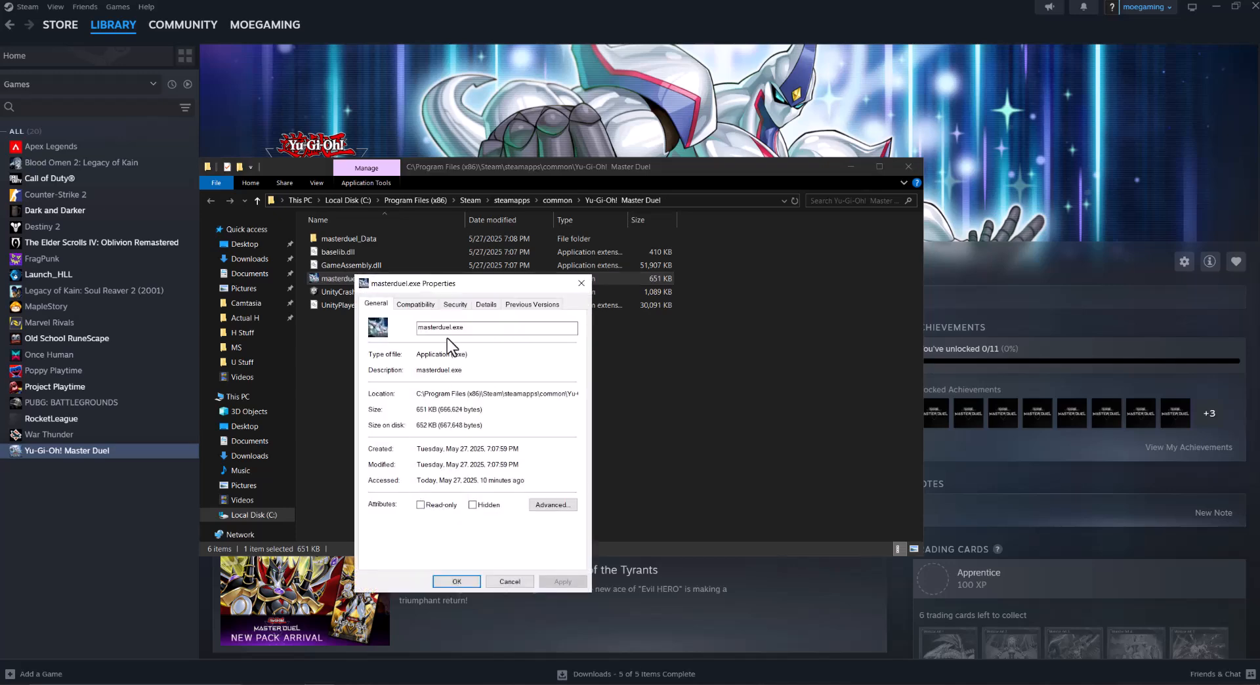
{"action": "left_click", "coordinate": [415, 304]}
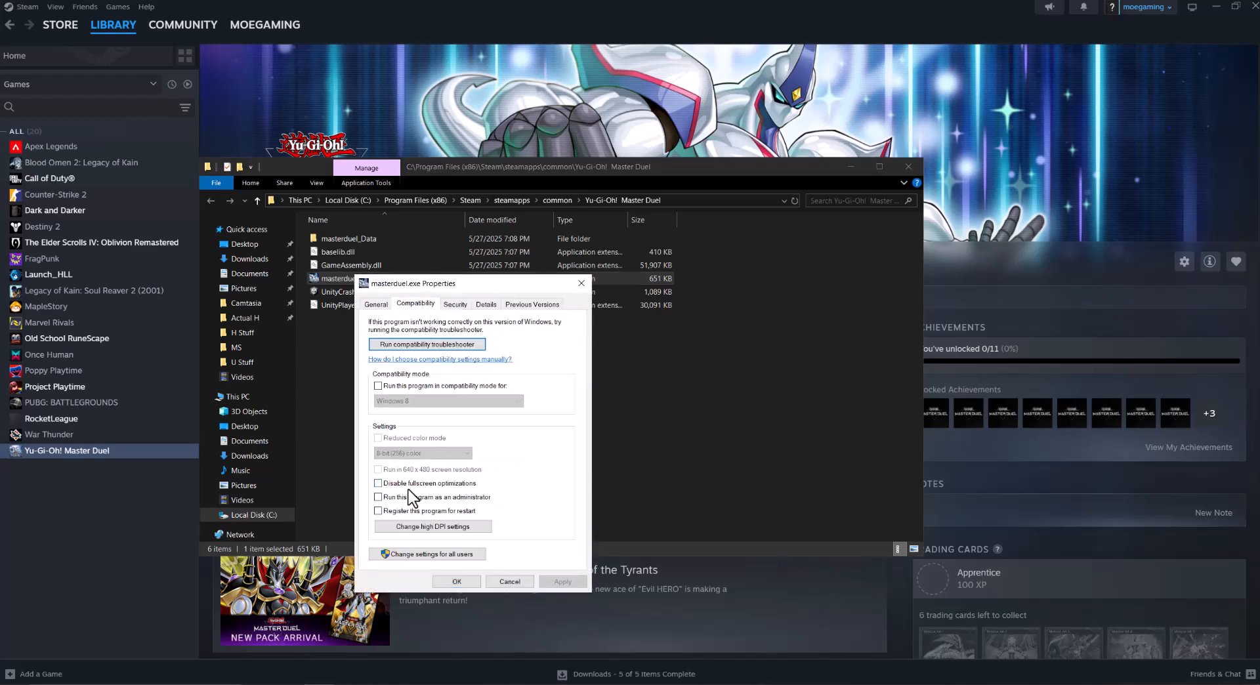
{"action": "left_click", "coordinate": [378, 496]}
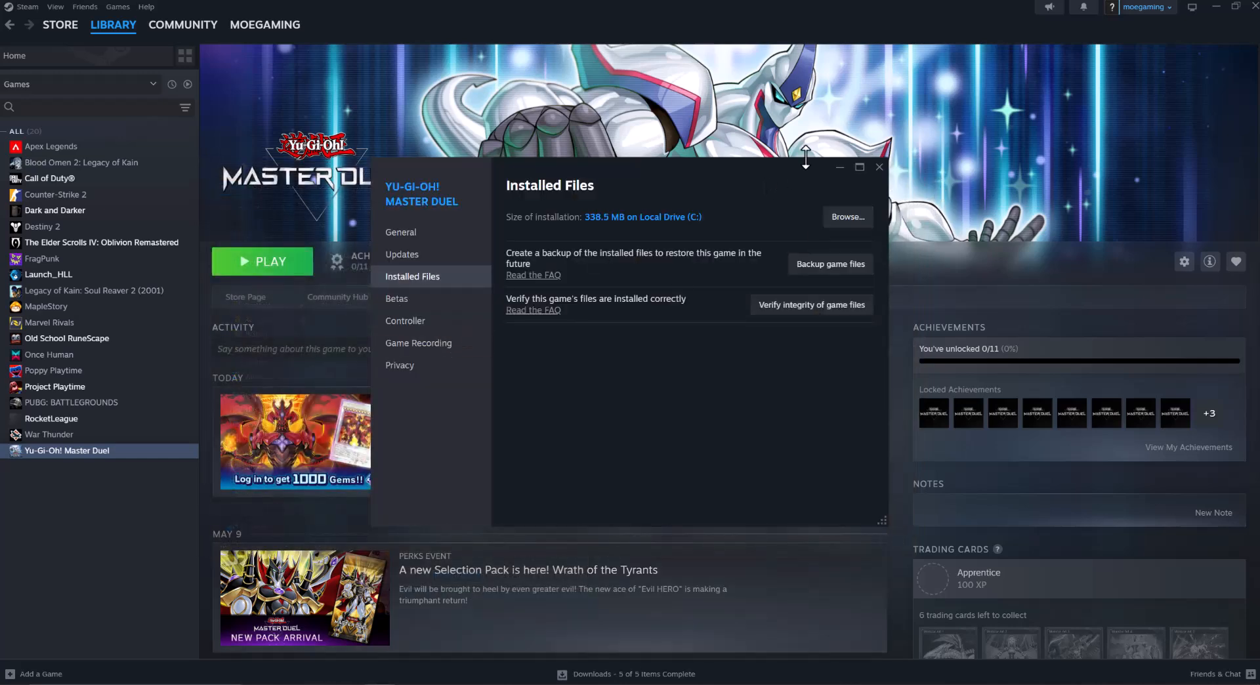
{"action": "left_click", "coordinate": [877, 168]}
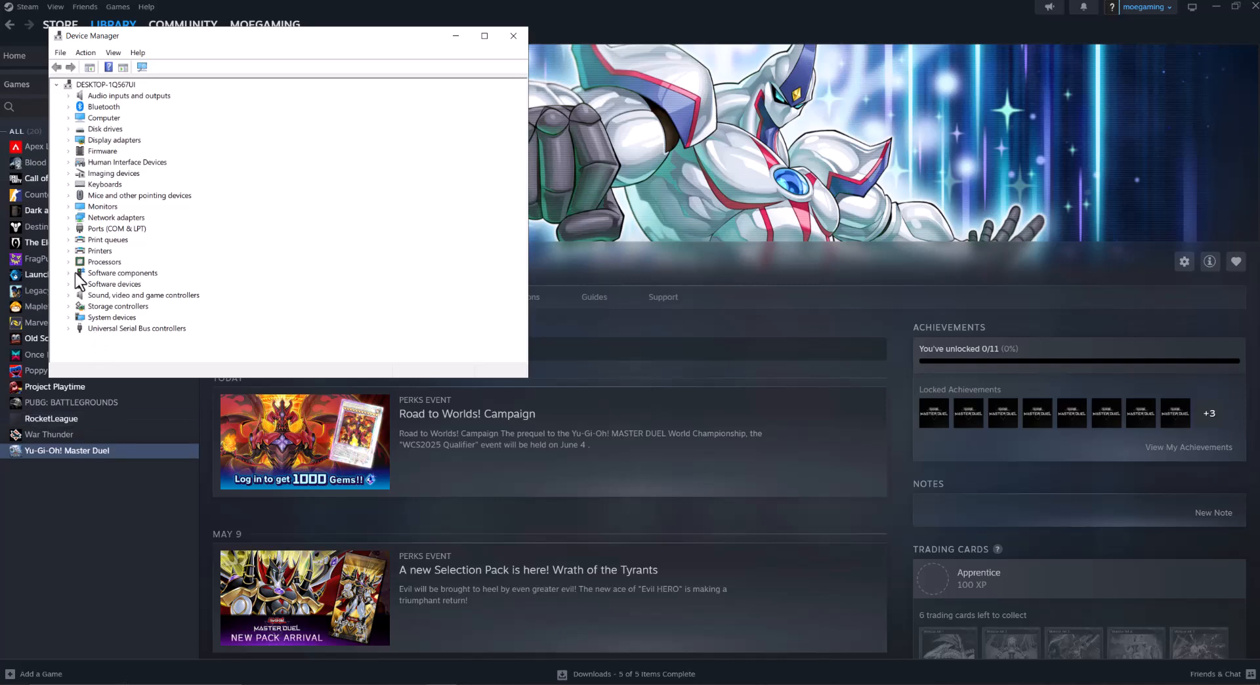
Under Display adapters, choose Update driver for the NVIDIA GeForce GTX 1080 Ti.
{"action": "left_click", "coordinate": [68, 140]}
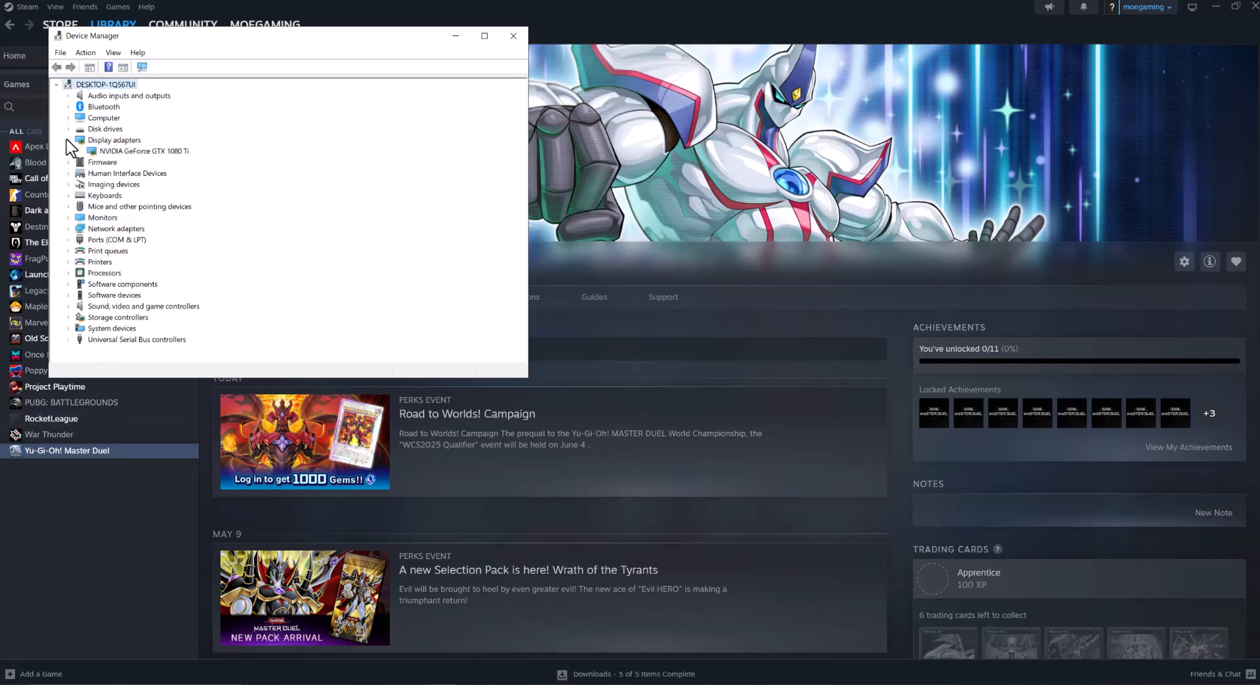
{"action": "left_click", "coordinate": [143, 151]}
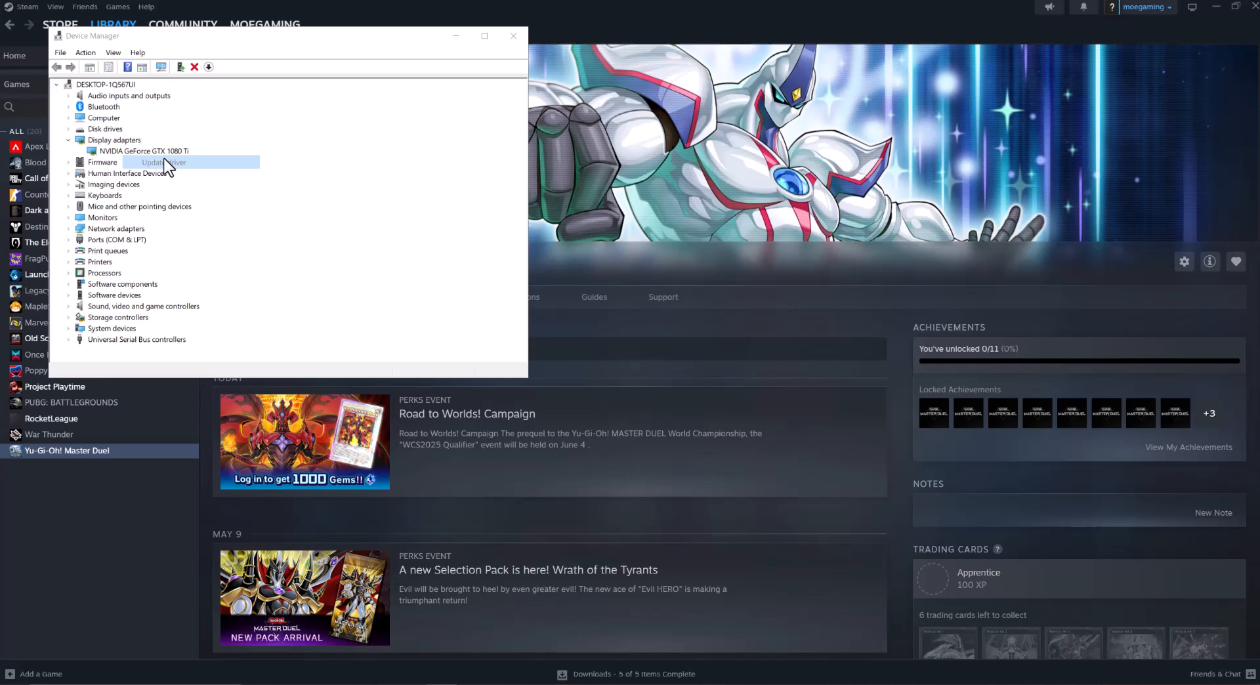
{"action": "left_click", "coordinate": [160, 162]}
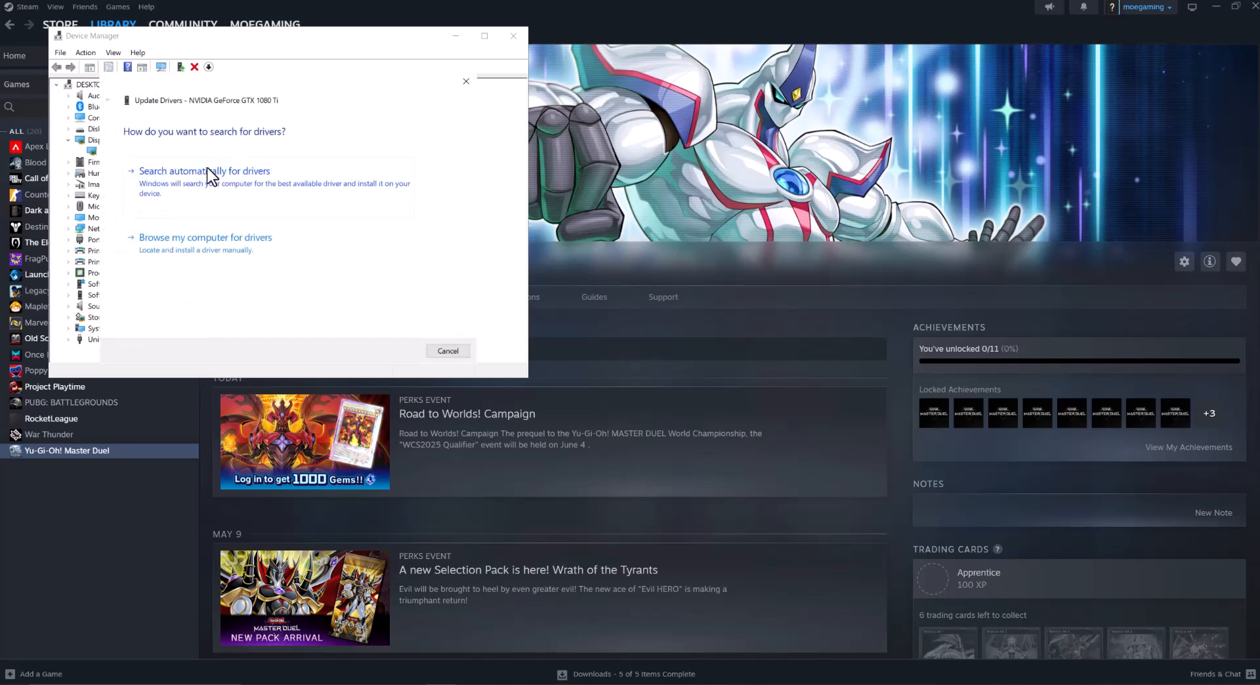
{"action": "mouse_move", "coordinate": [218, 148]}
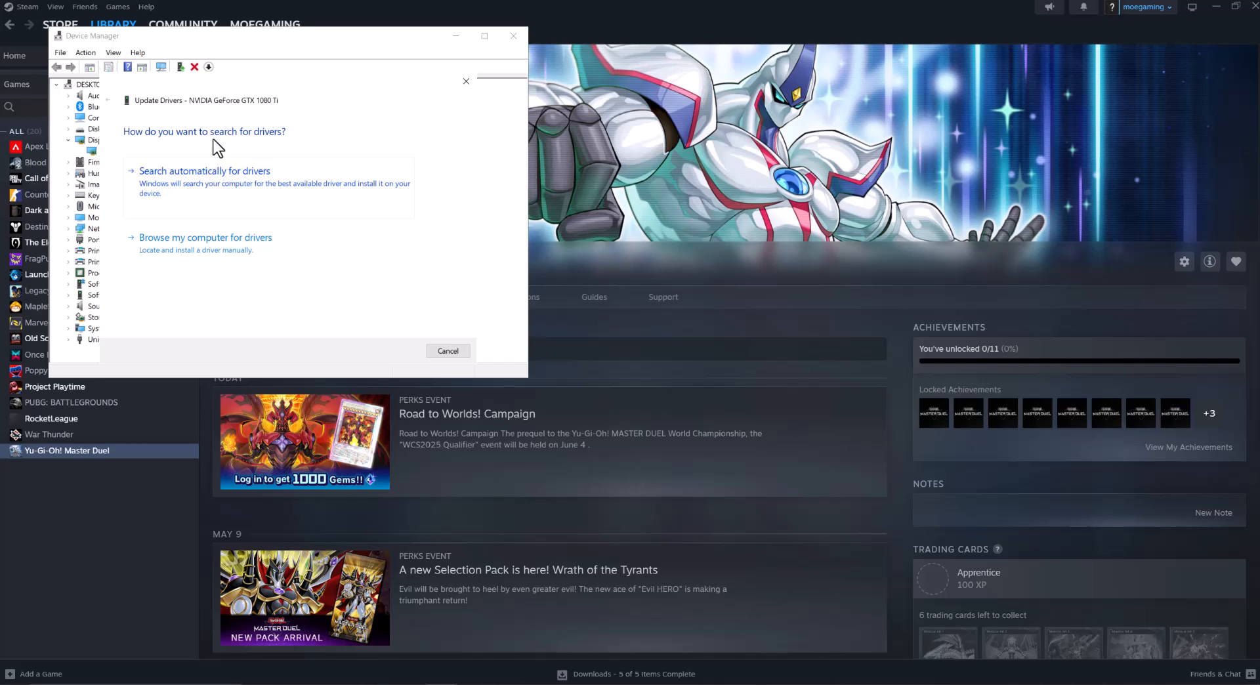